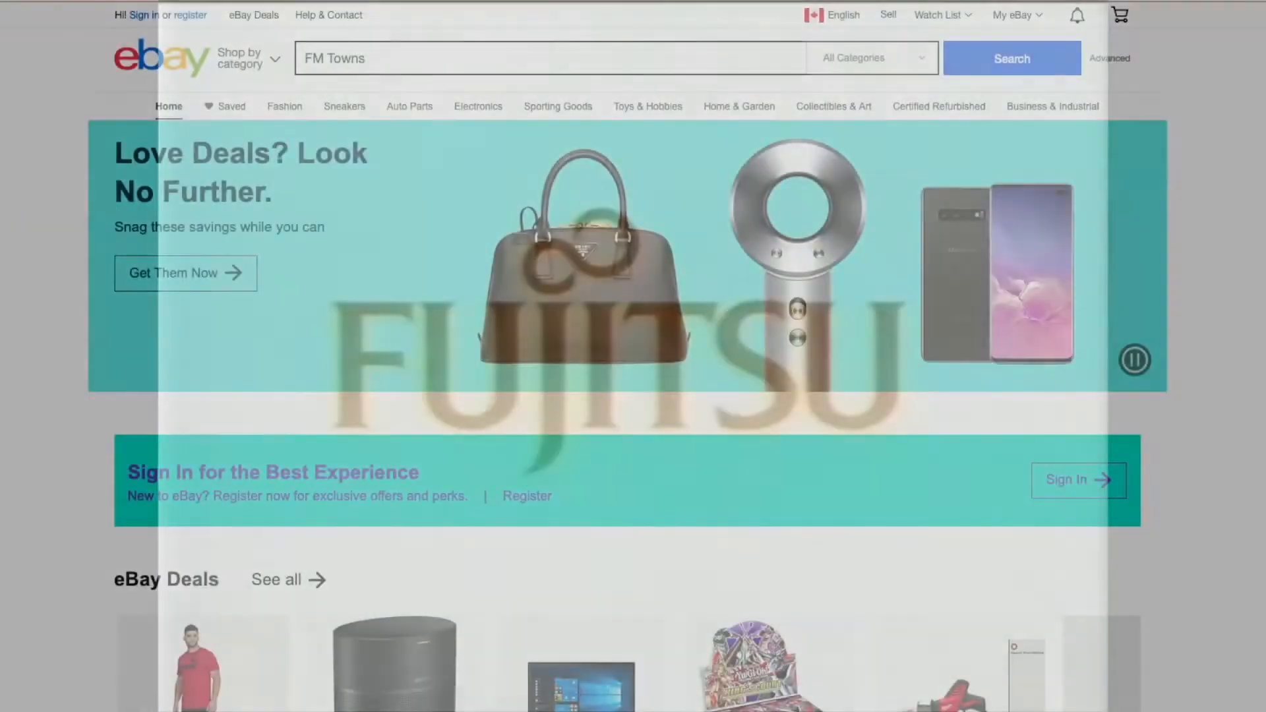
# Run the eBay search for FM Towns and browse down through the 1,059 Marty and computer listings
pyautogui.click(1012, 58)
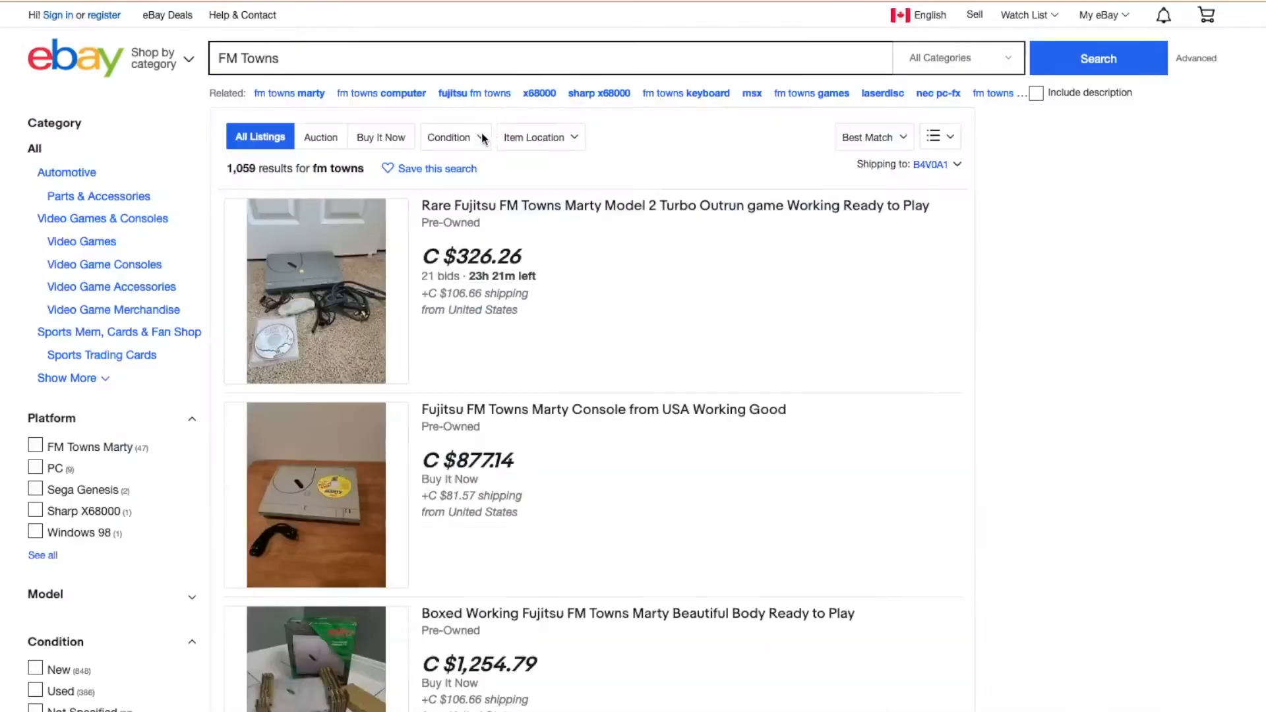
pyautogui.scroll(-3)
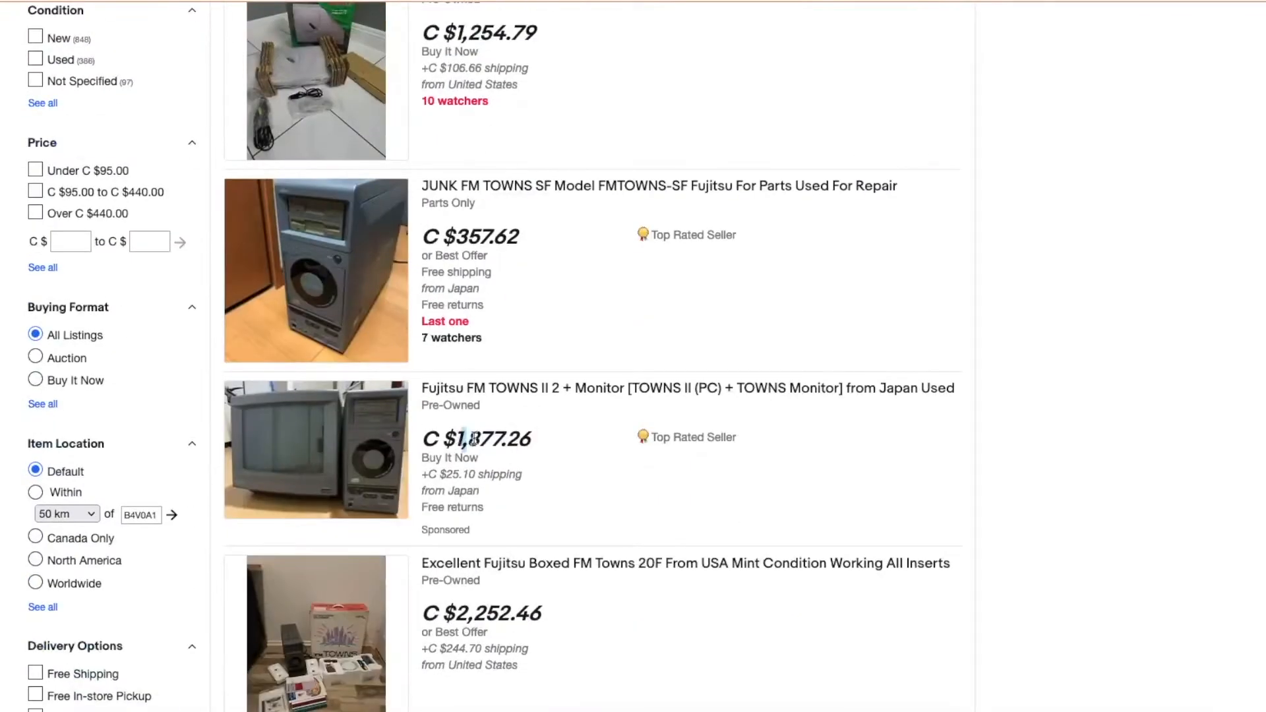
pyautogui.scroll(-3)
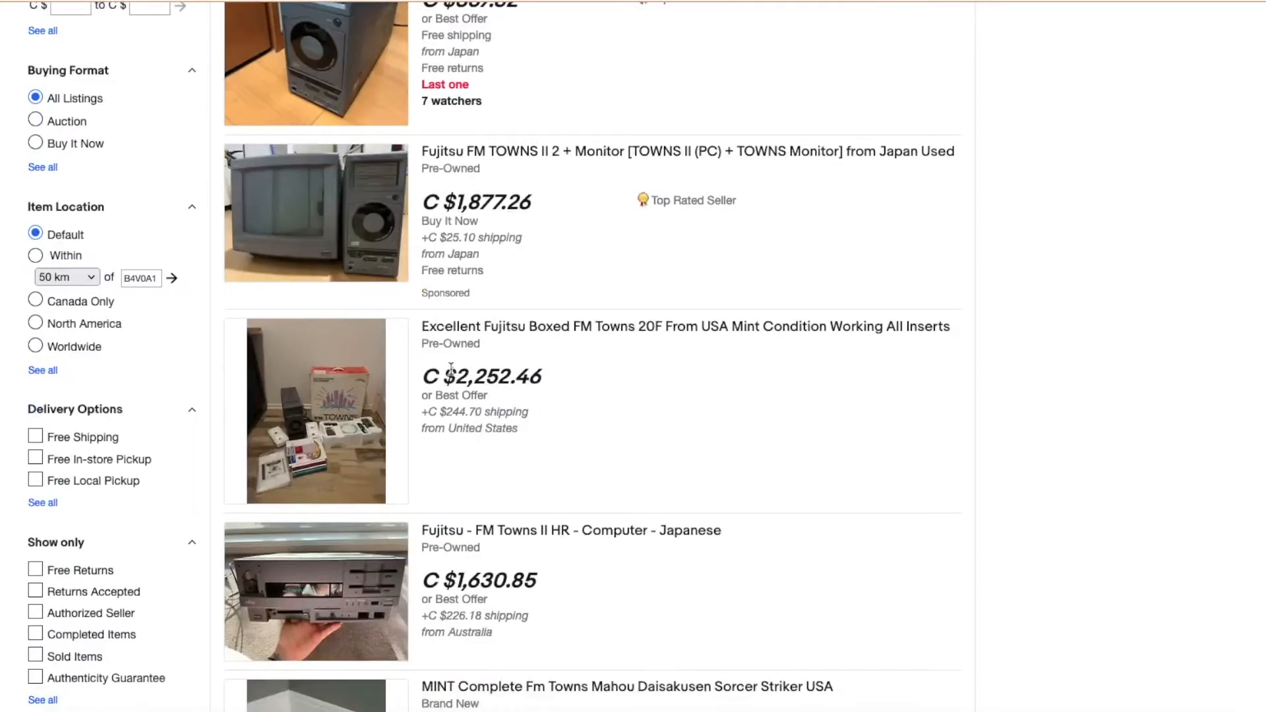
pyautogui.scroll(-3)
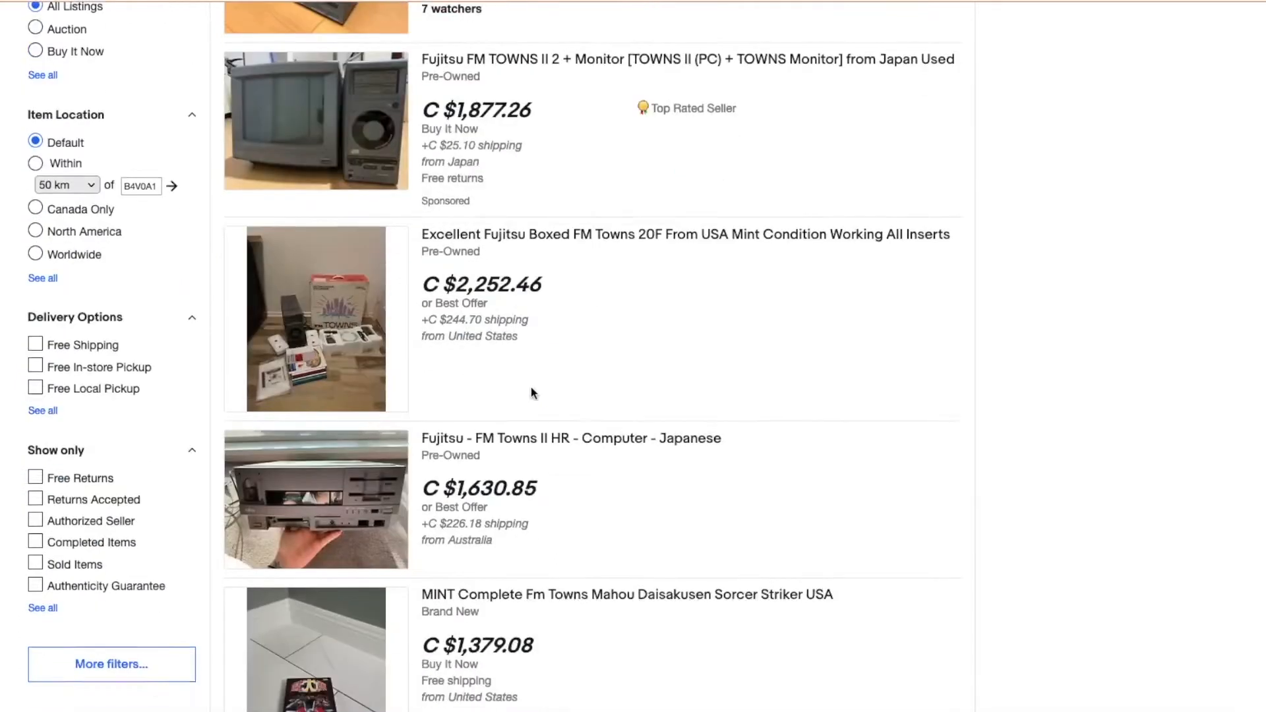
pyautogui.scroll(-3)
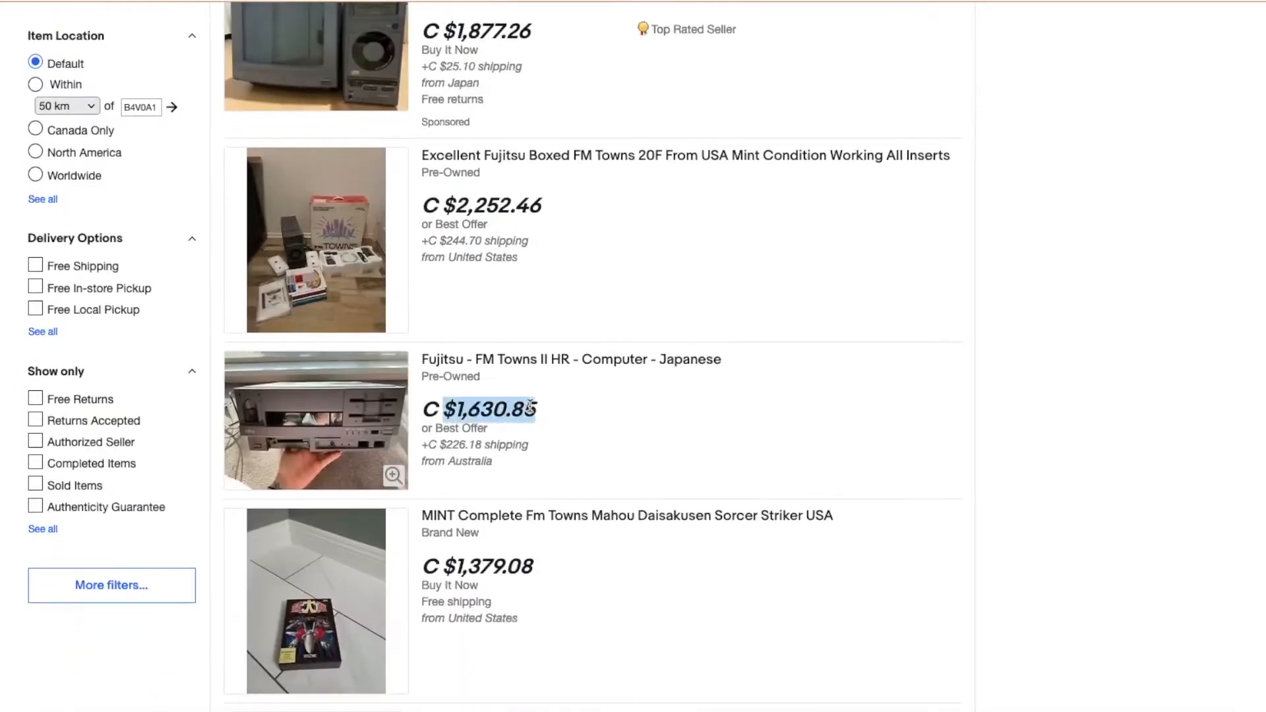
pyautogui.scroll(-3)
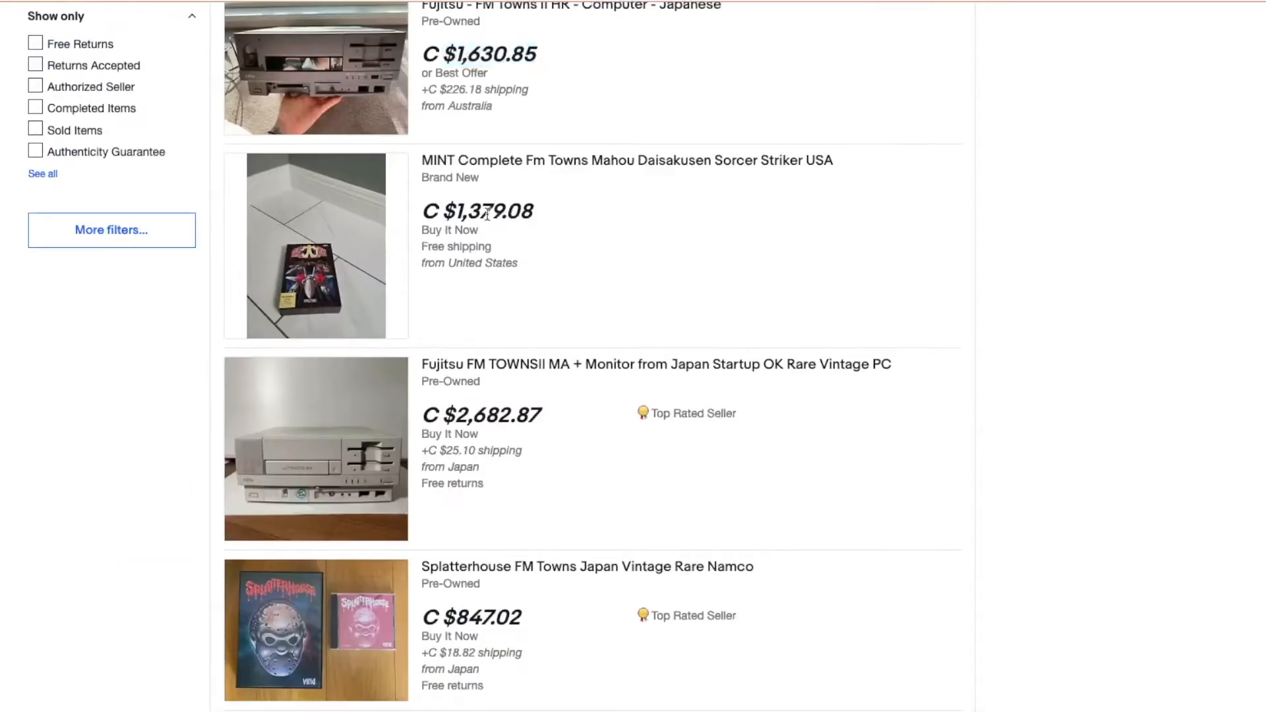
pyautogui.scroll(-3)
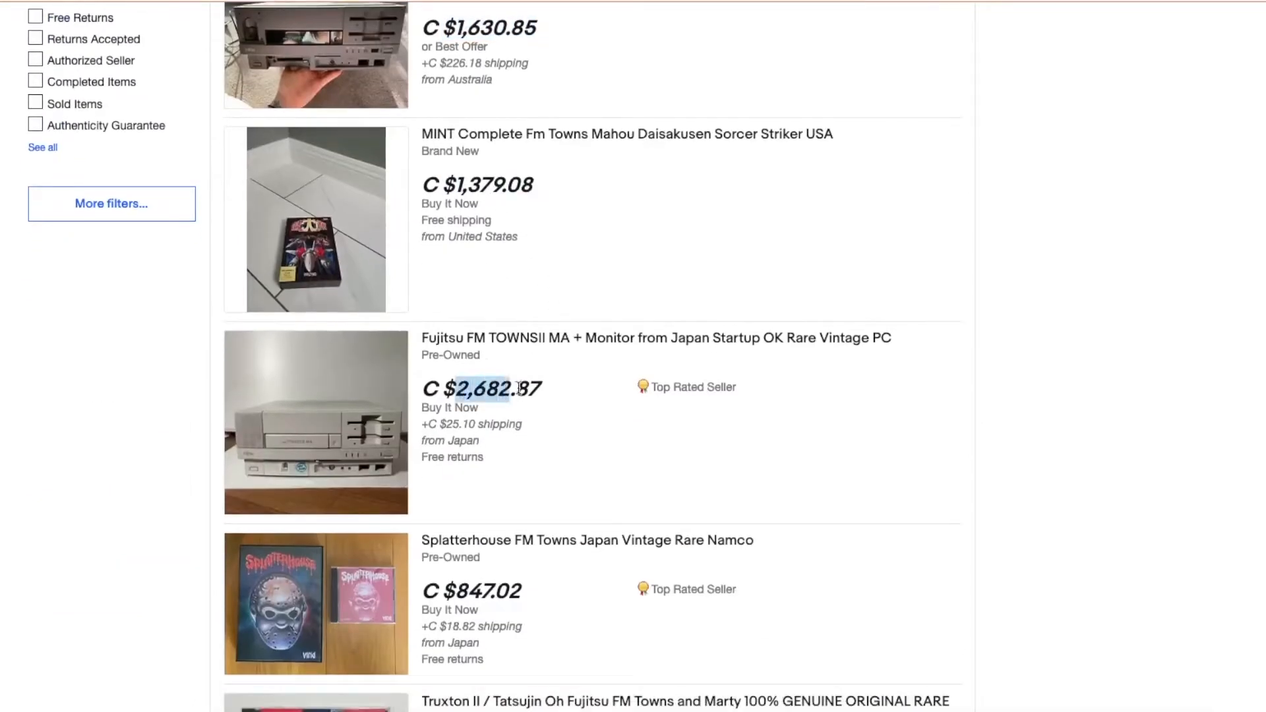
pyautogui.scroll(-3)
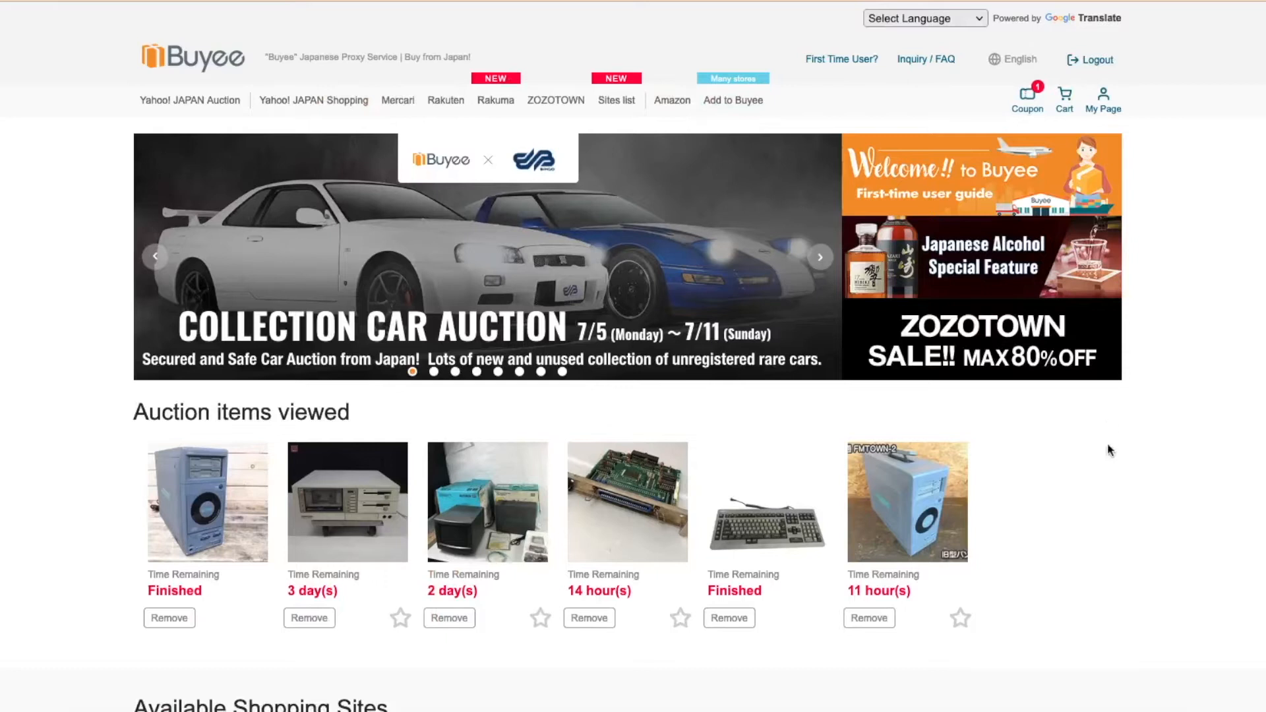
# Open the viewed FMTOWNS-2F won auction, translate its description to English and enlarge the tower photos
pyautogui.click(908, 501)
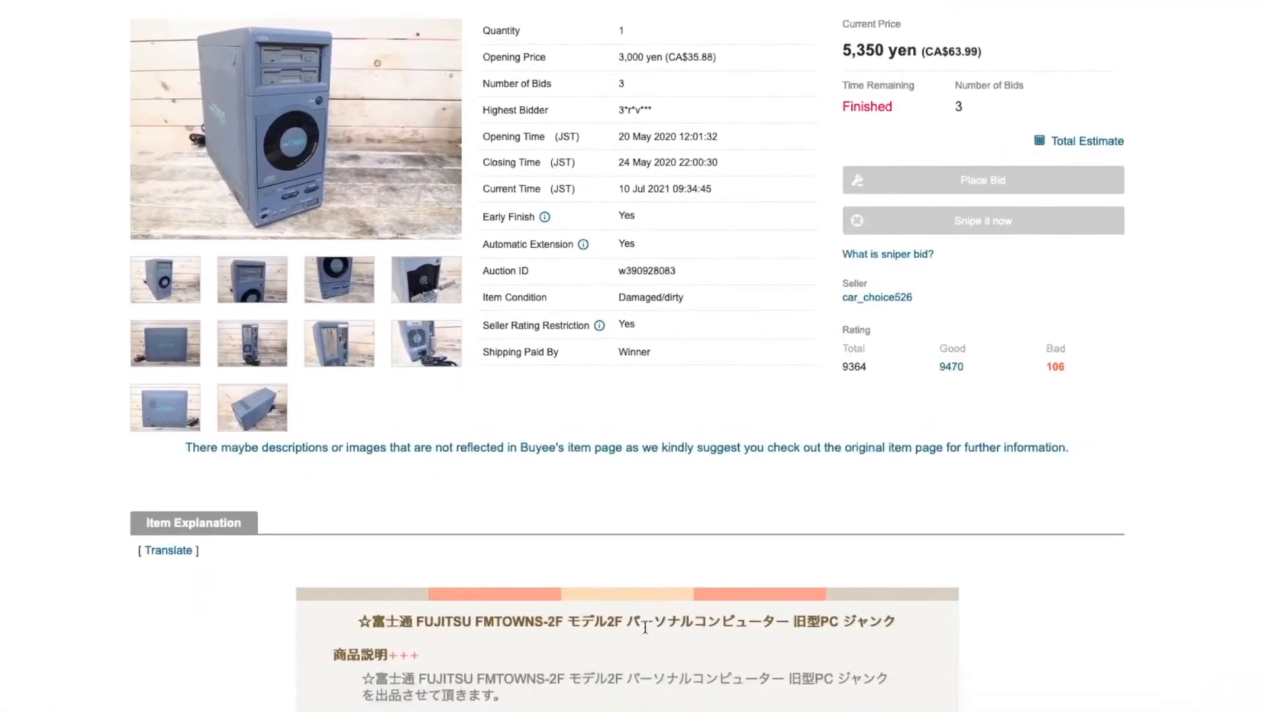
pyautogui.scroll(-3)
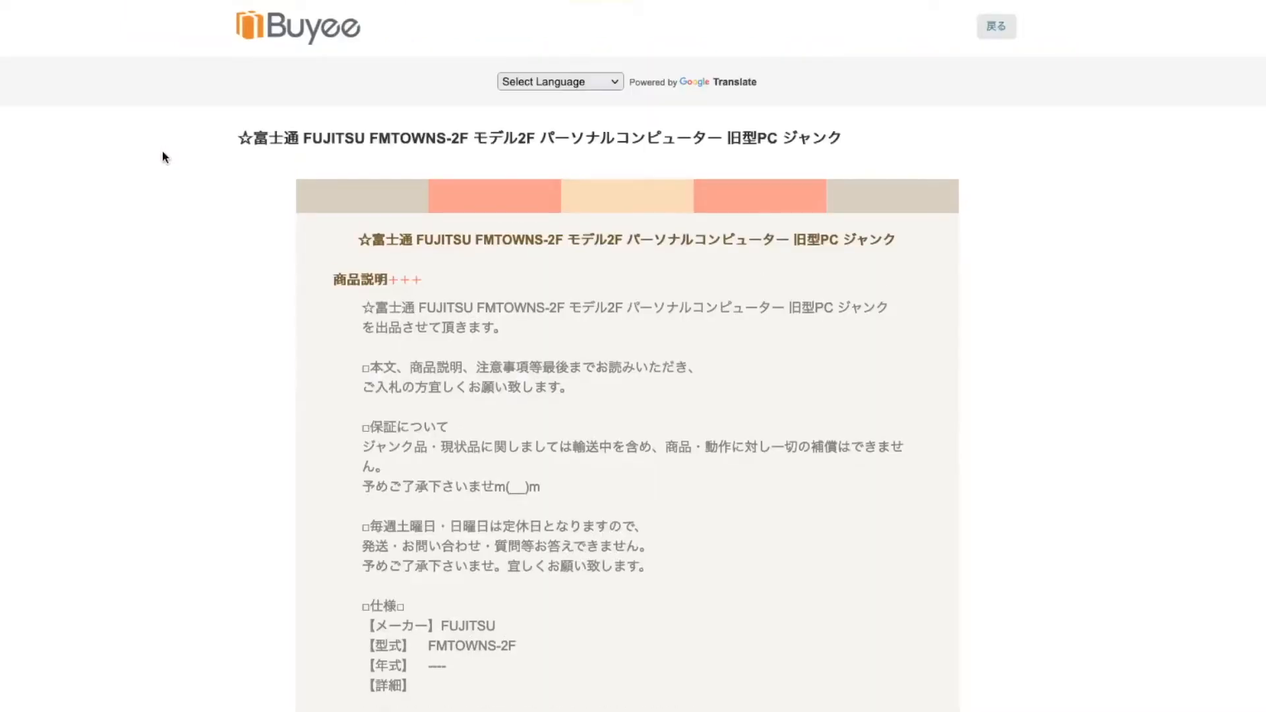
pyautogui.click(559, 80)
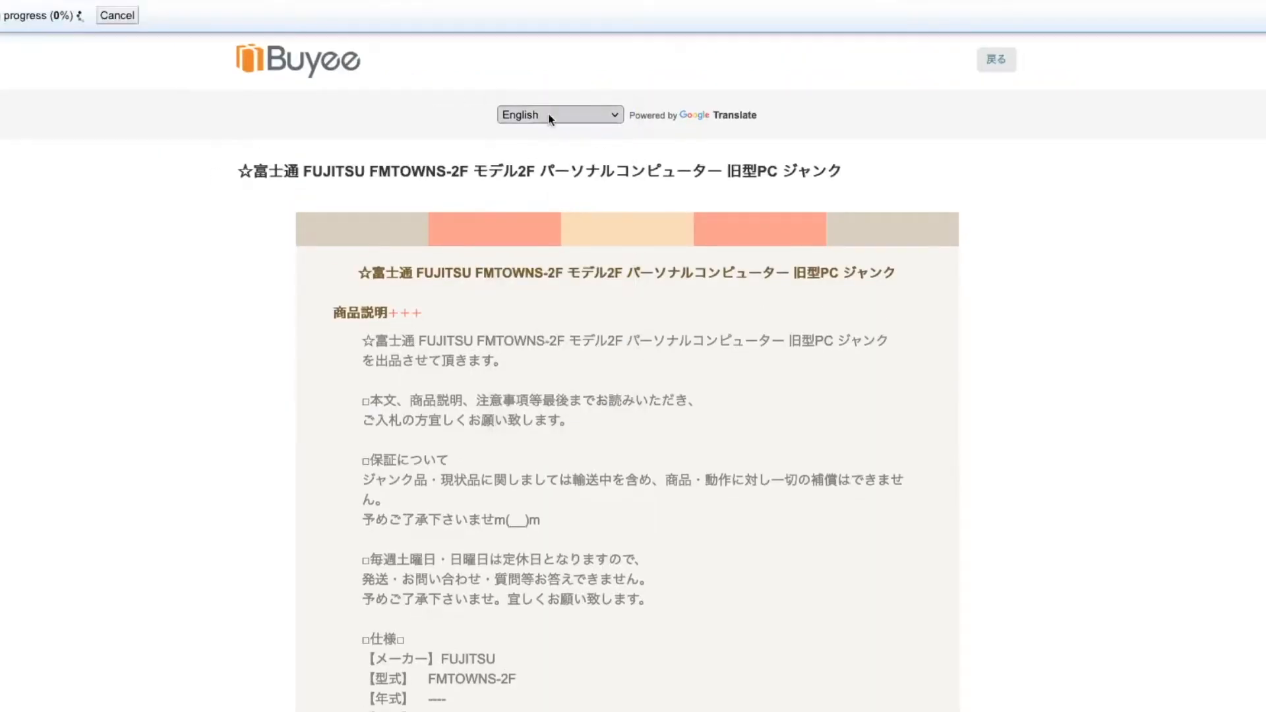
pyautogui.click(559, 115)
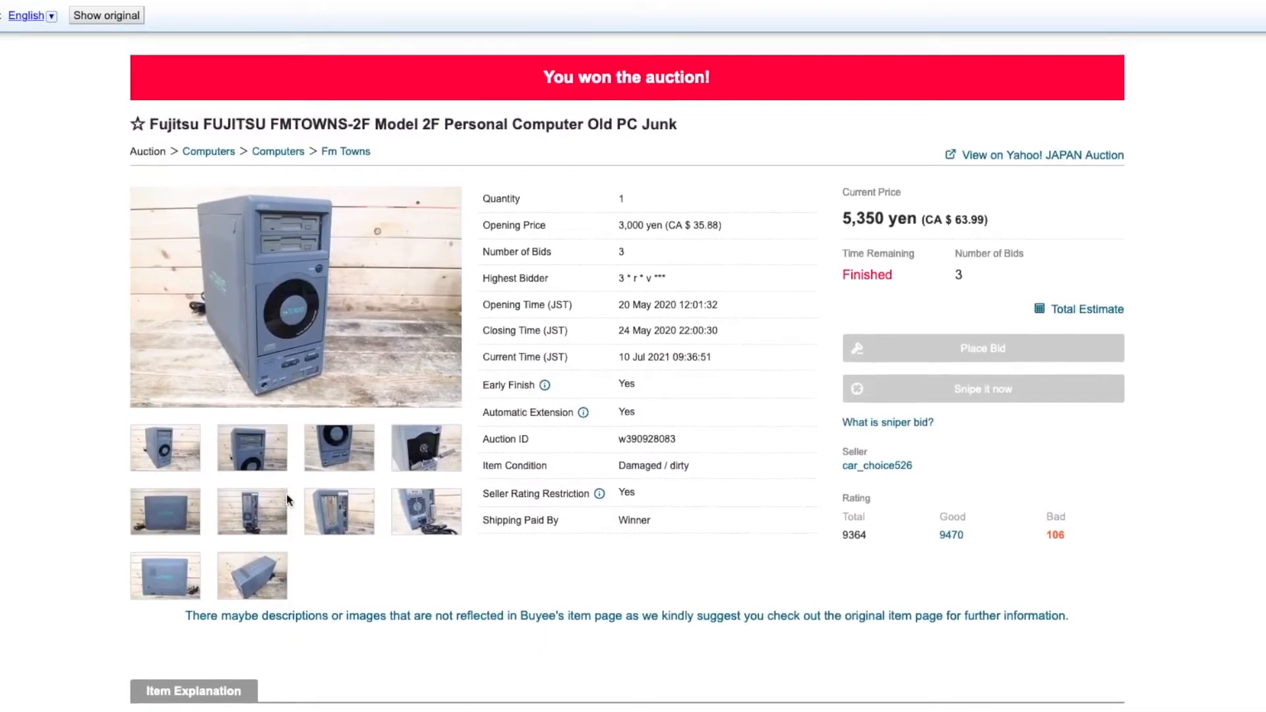
pyautogui.scroll(-3)
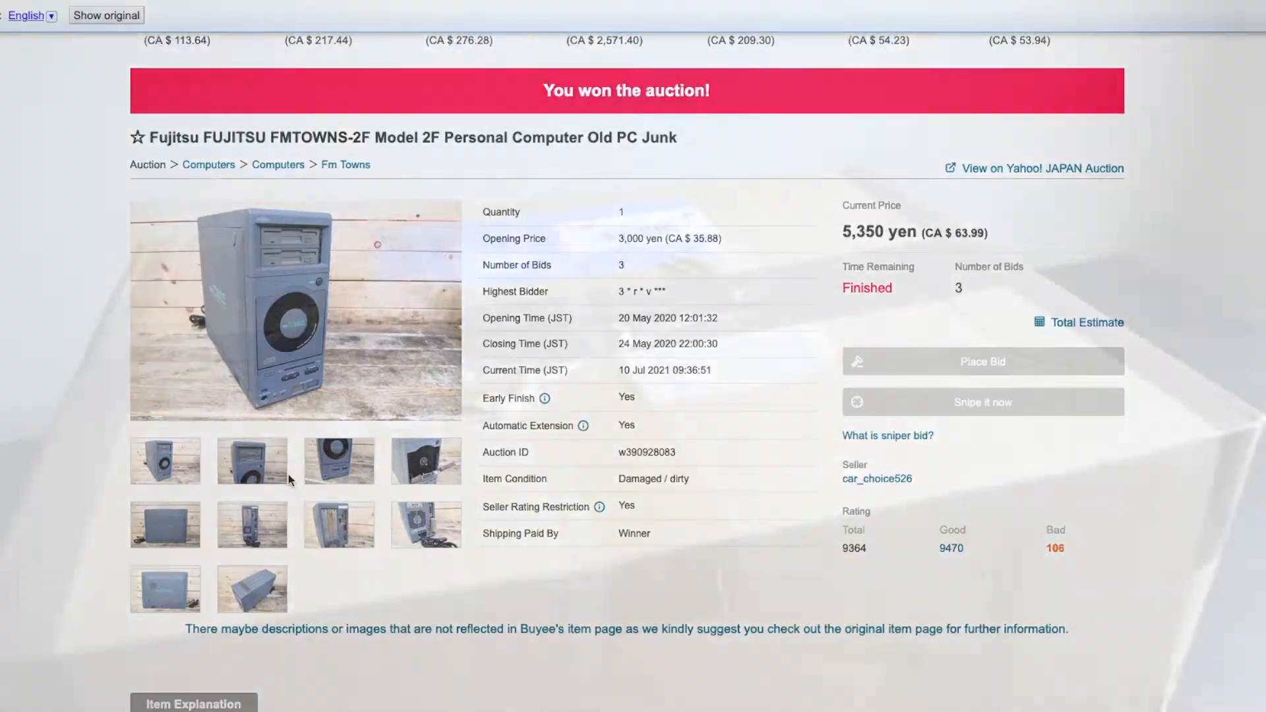
pyautogui.click(105, 15)
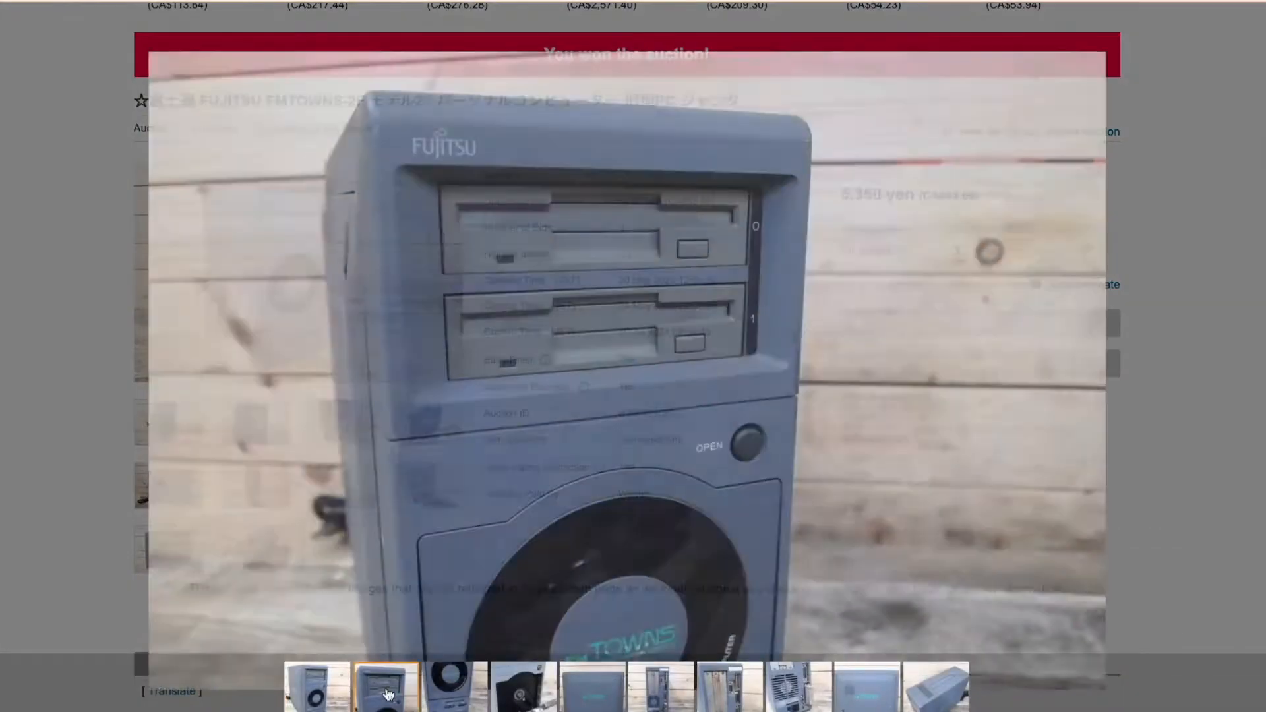
# Show the close-up photo of the FM Towns tower's front drive bays in the viewer
pyautogui.click(523, 690)
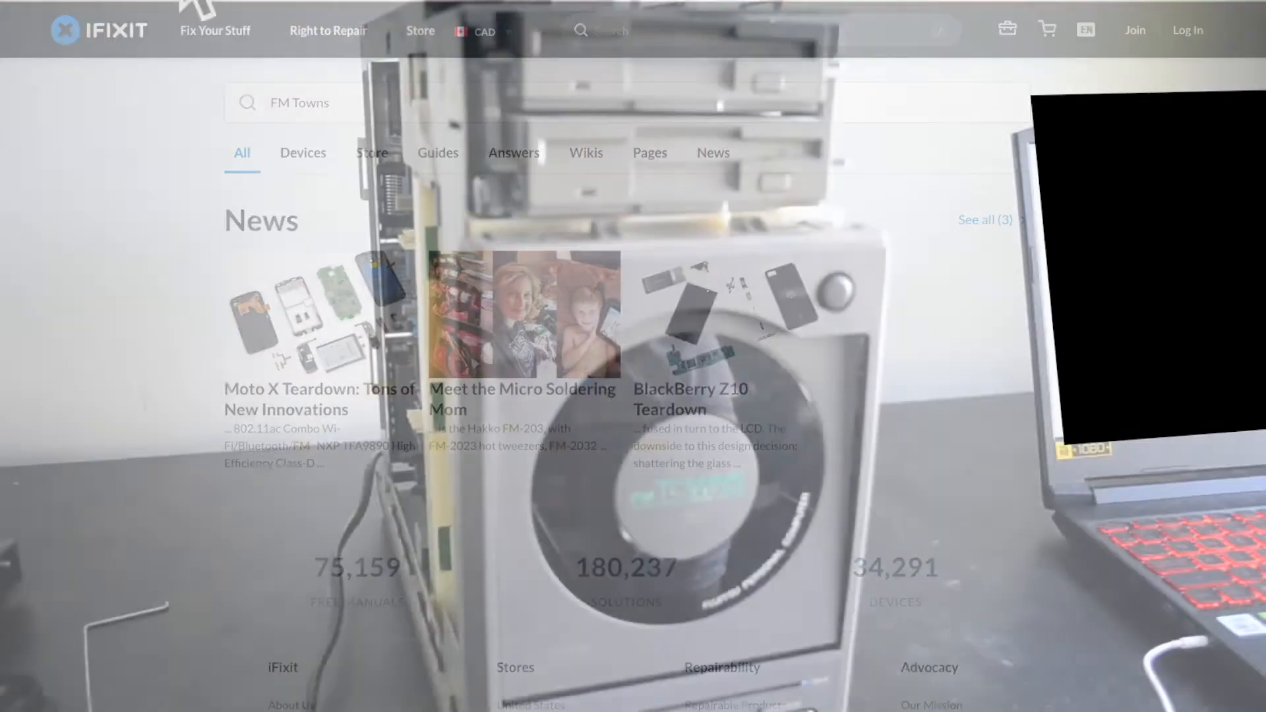
# Bring up the context menu on the iFixit FM Towns results page
pyautogui.rightClick(544, 557)
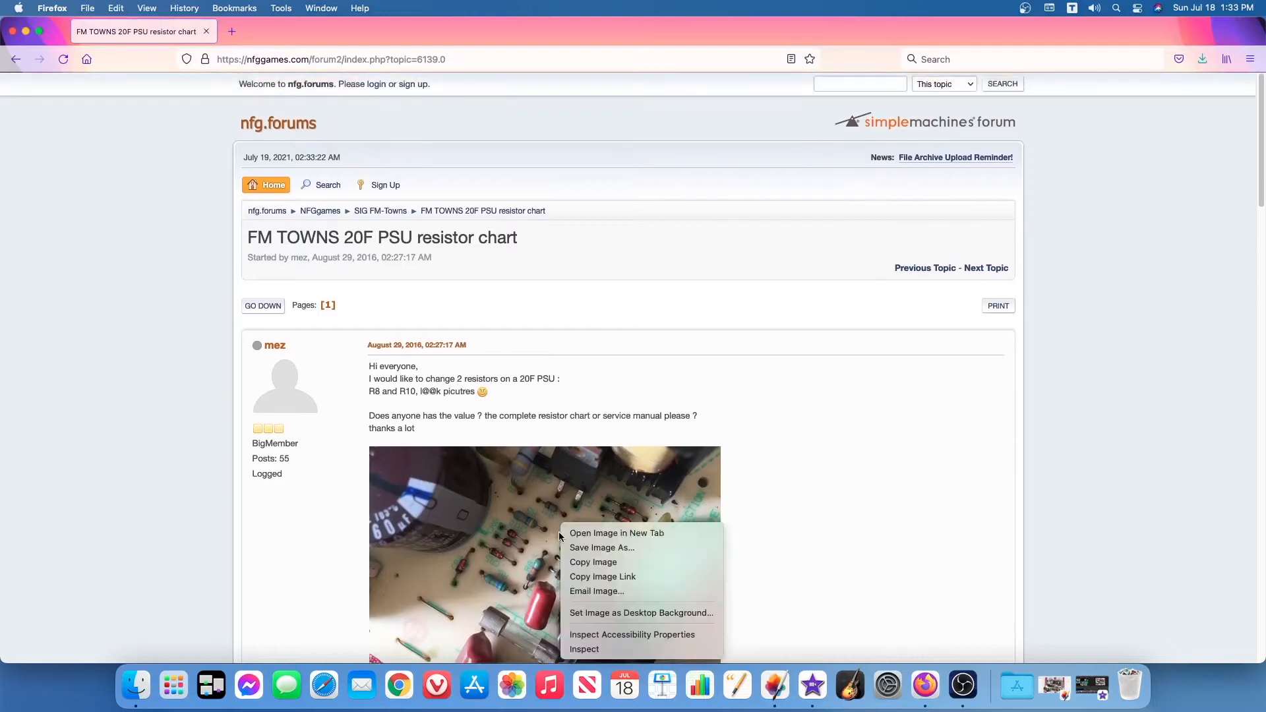
pyautogui.moveTo(617, 533)
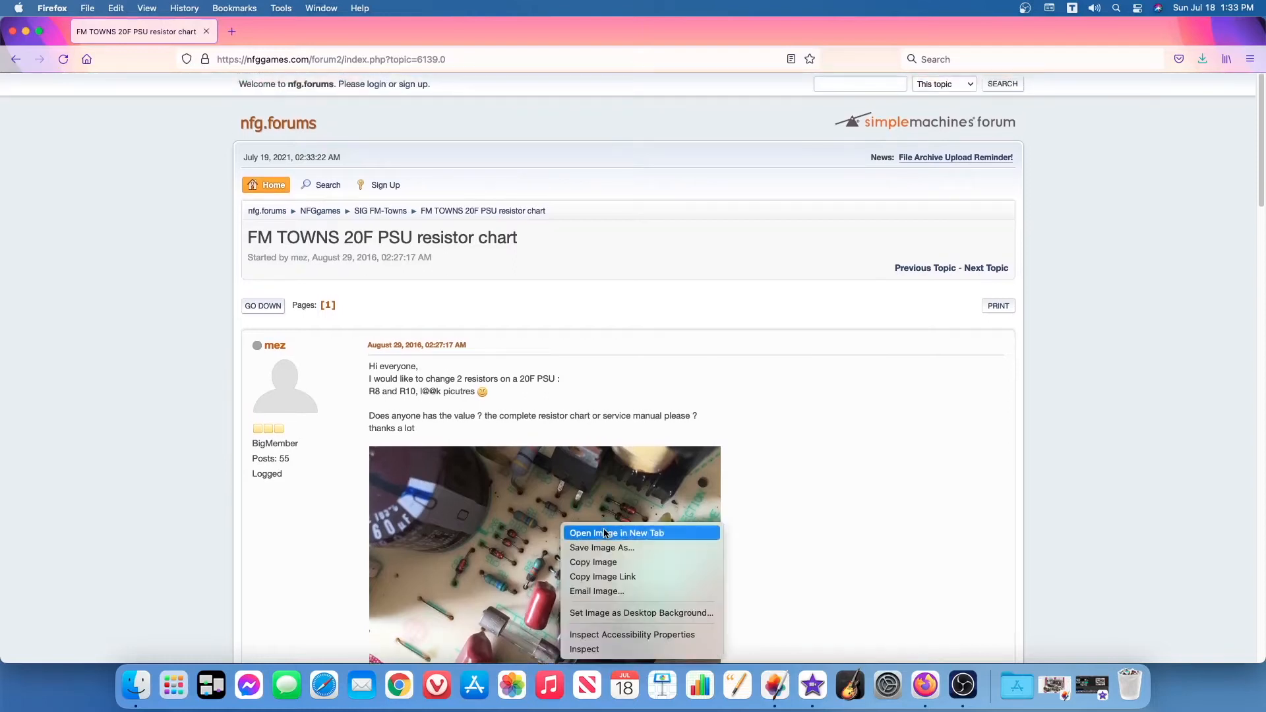
# View the PSU board photo full size, close it and scroll to the reply listing the R3–R16 resistor values
pyautogui.click(618, 533)
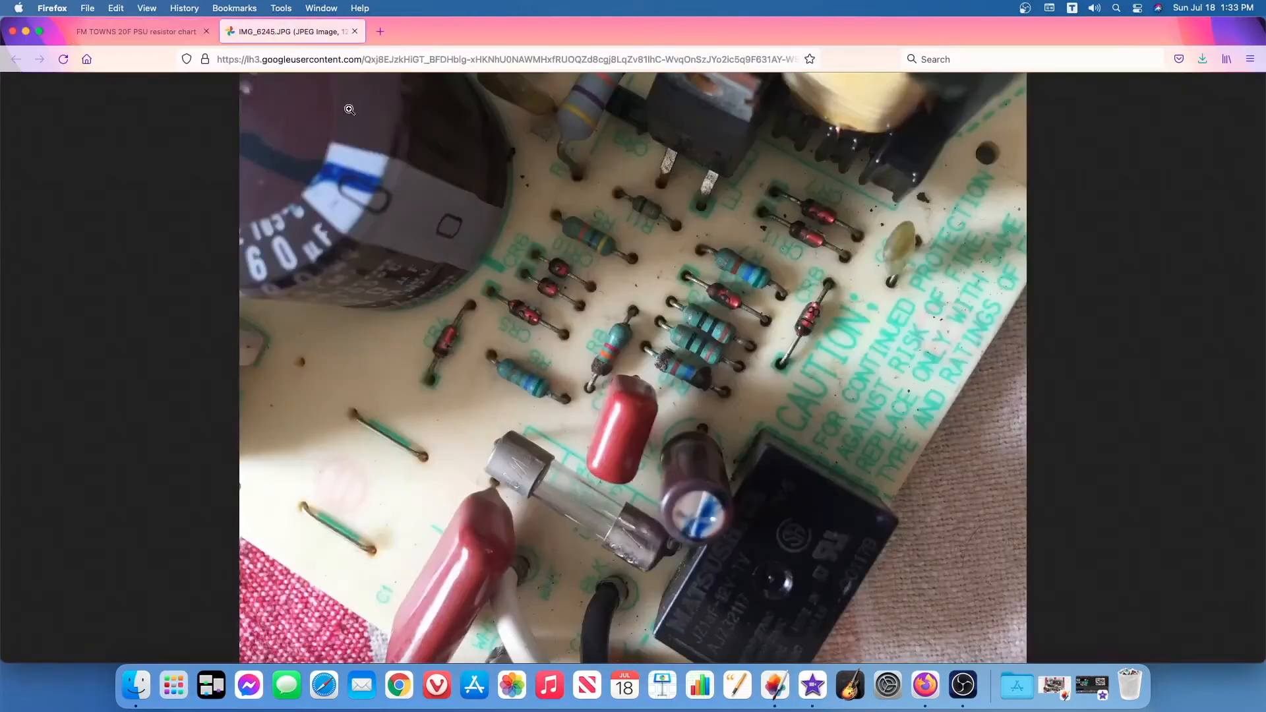
pyautogui.moveTo(585, 301)
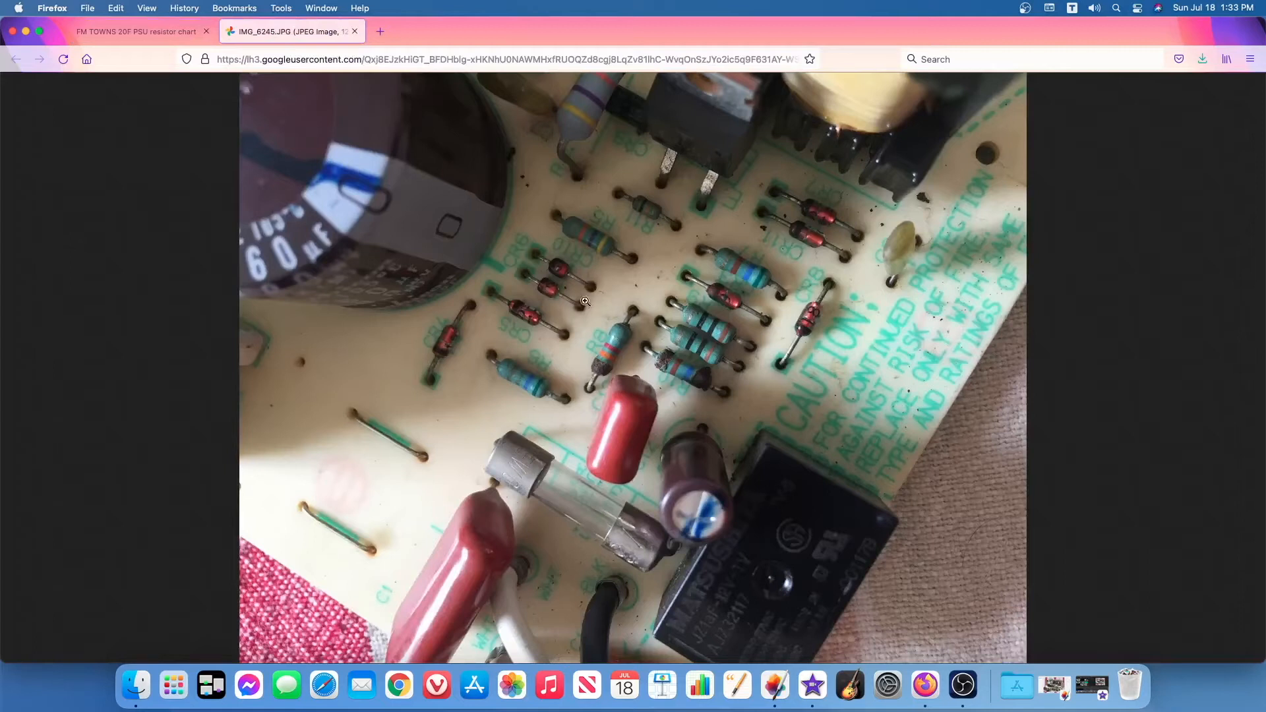
pyautogui.click(354, 30)
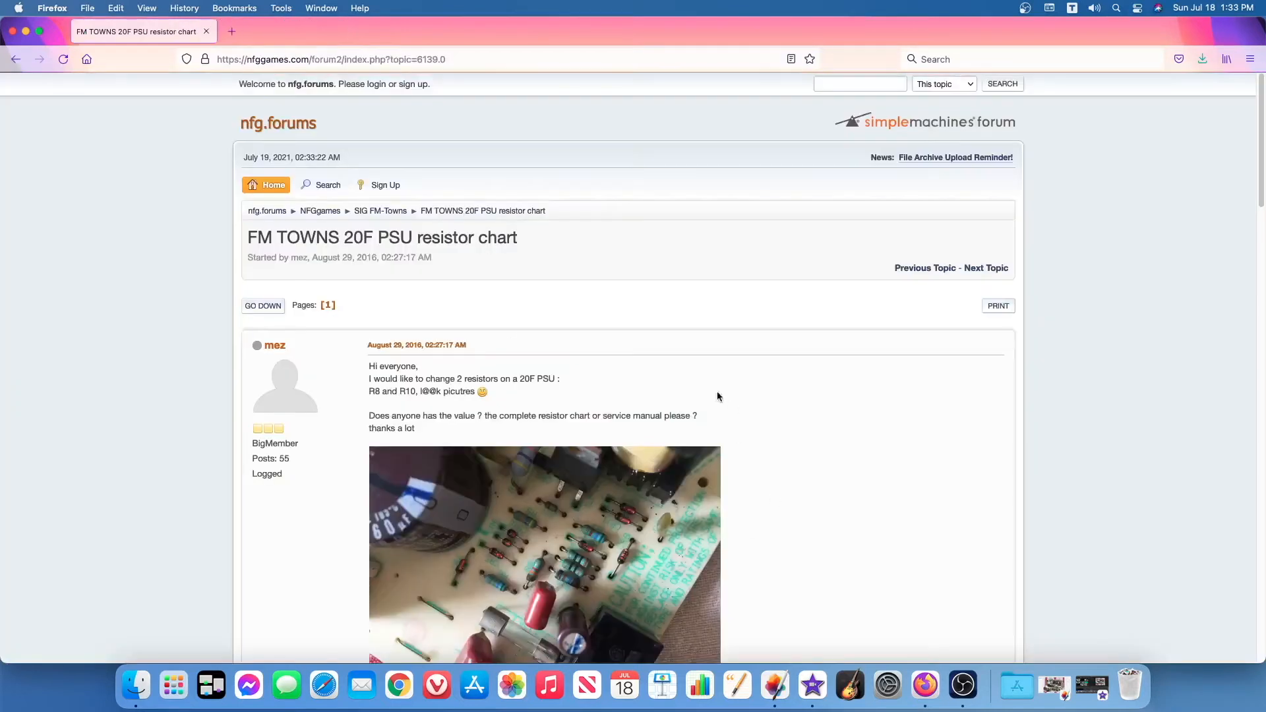
pyautogui.scroll(-3)
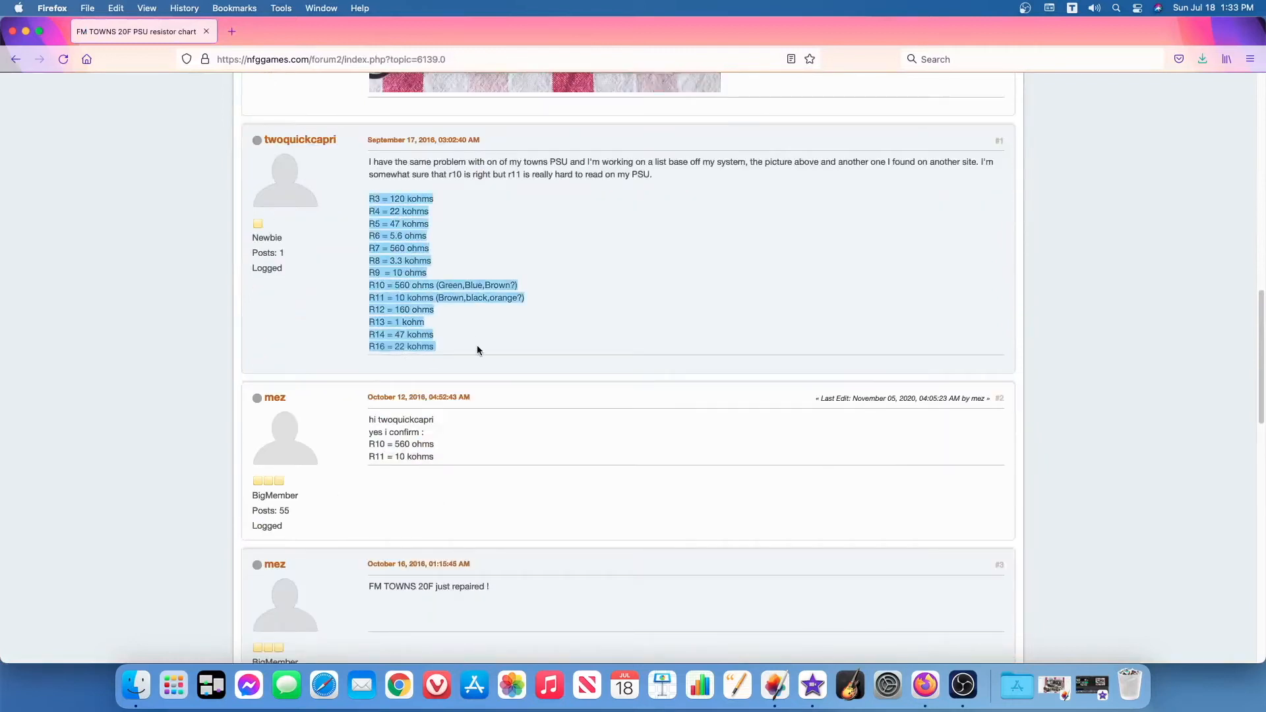
pyautogui.scroll(-3)
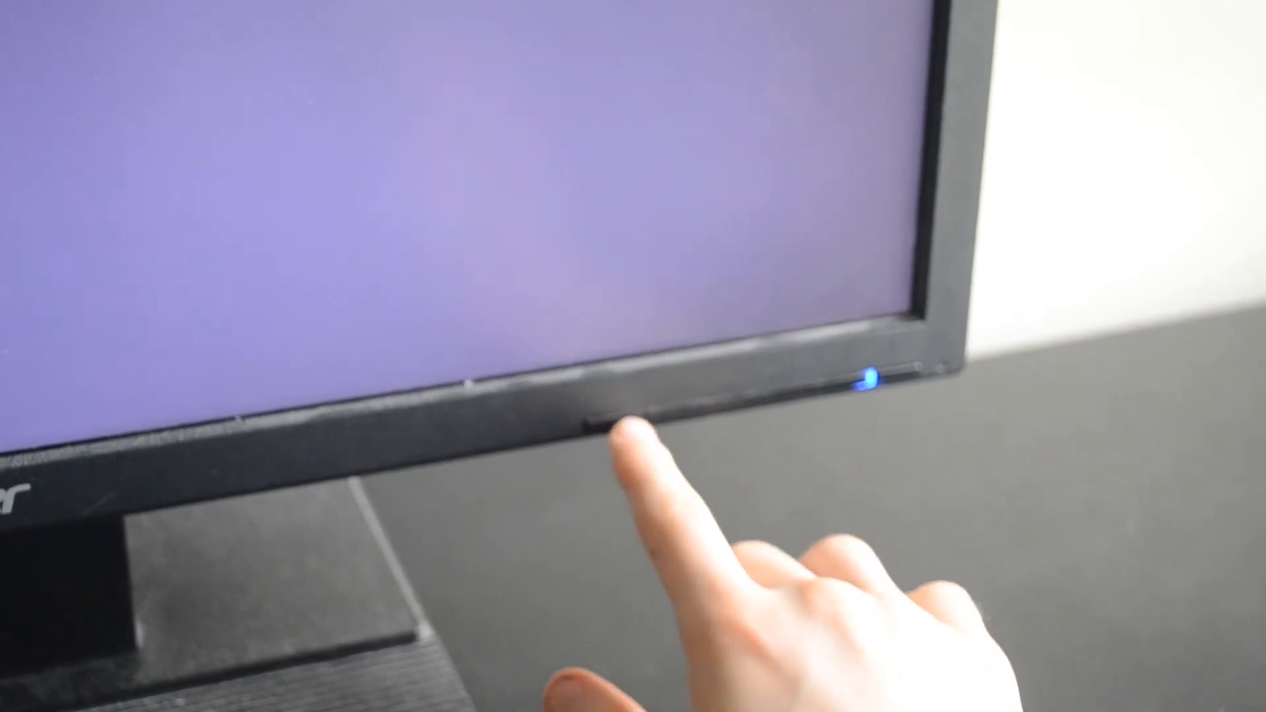
# Bring up the Acer monitor's on-screen settings menu over the purple screen
pyautogui.click(621, 436)
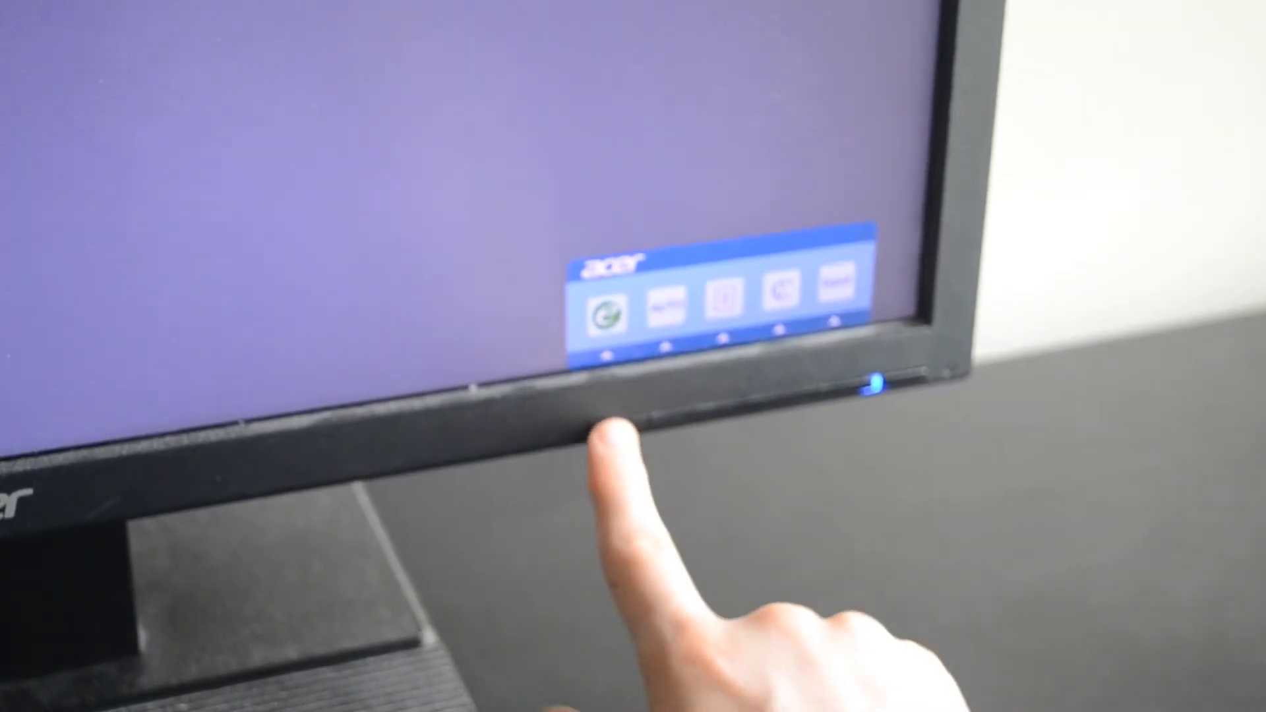